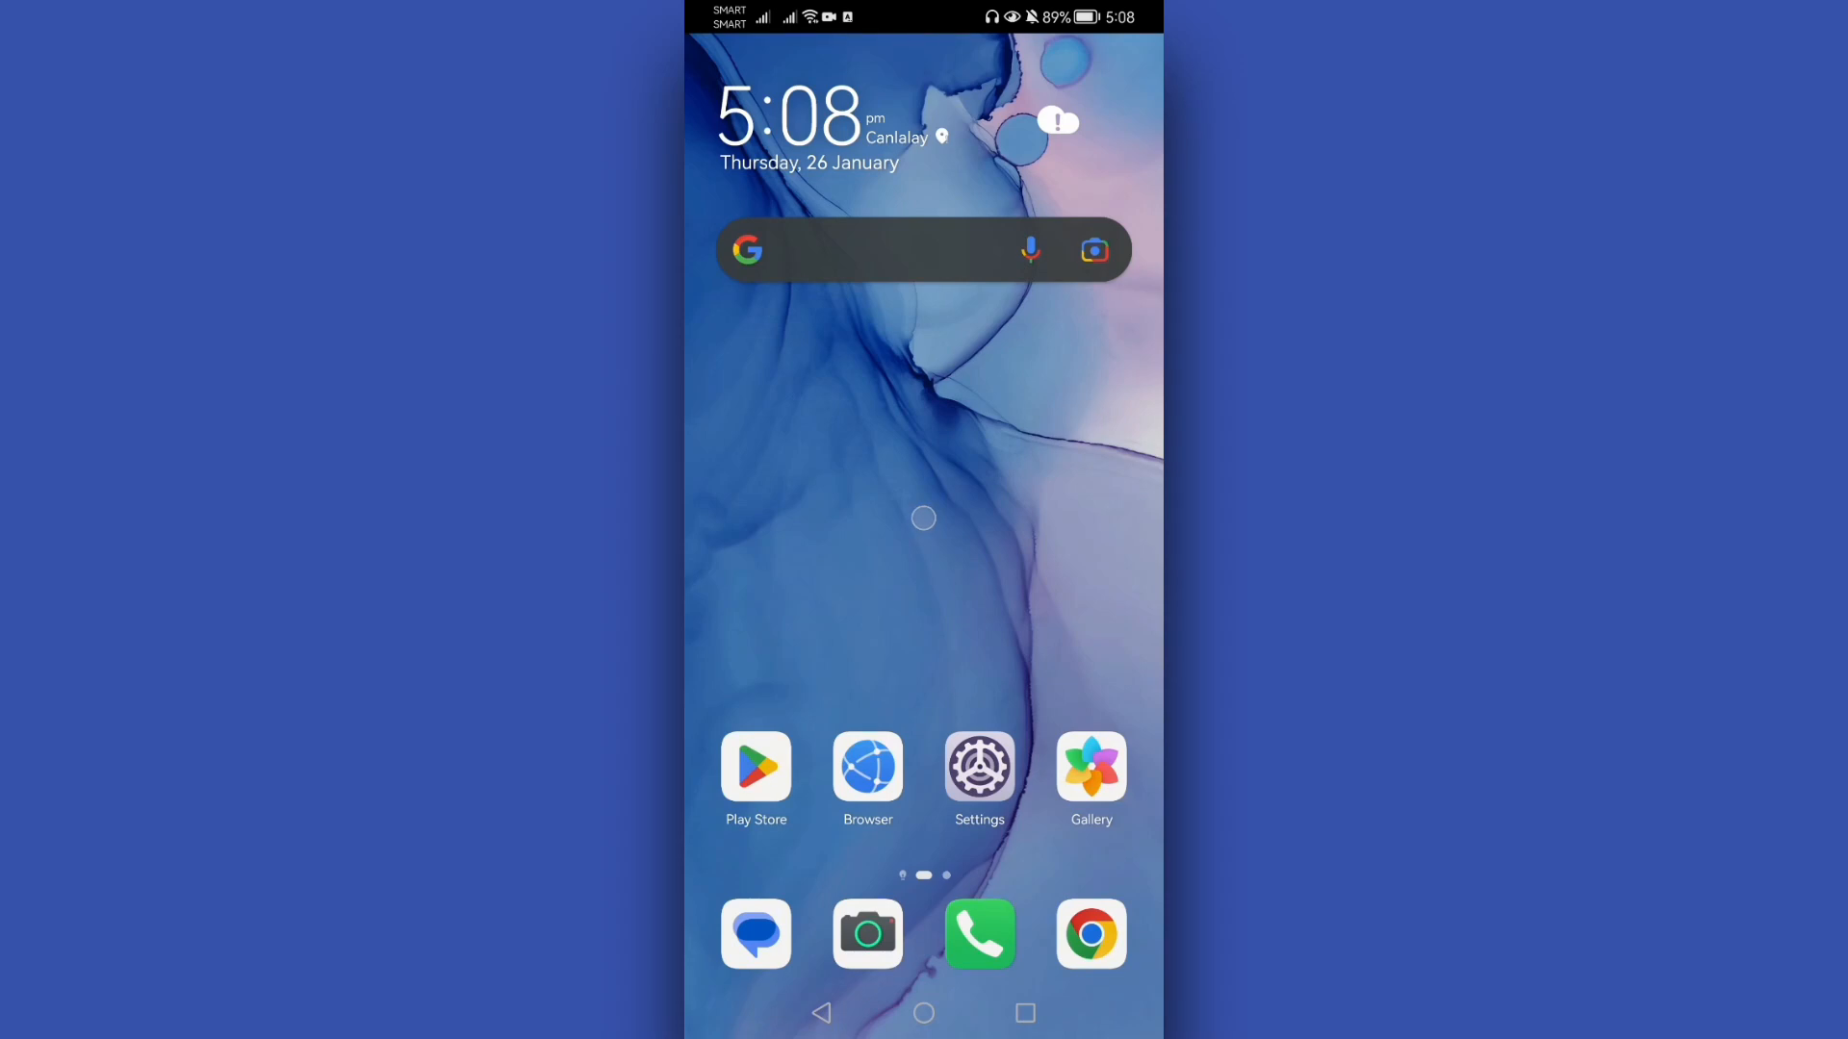
Step: Reveal the app drawer listing all installed apps
click(924, 518)
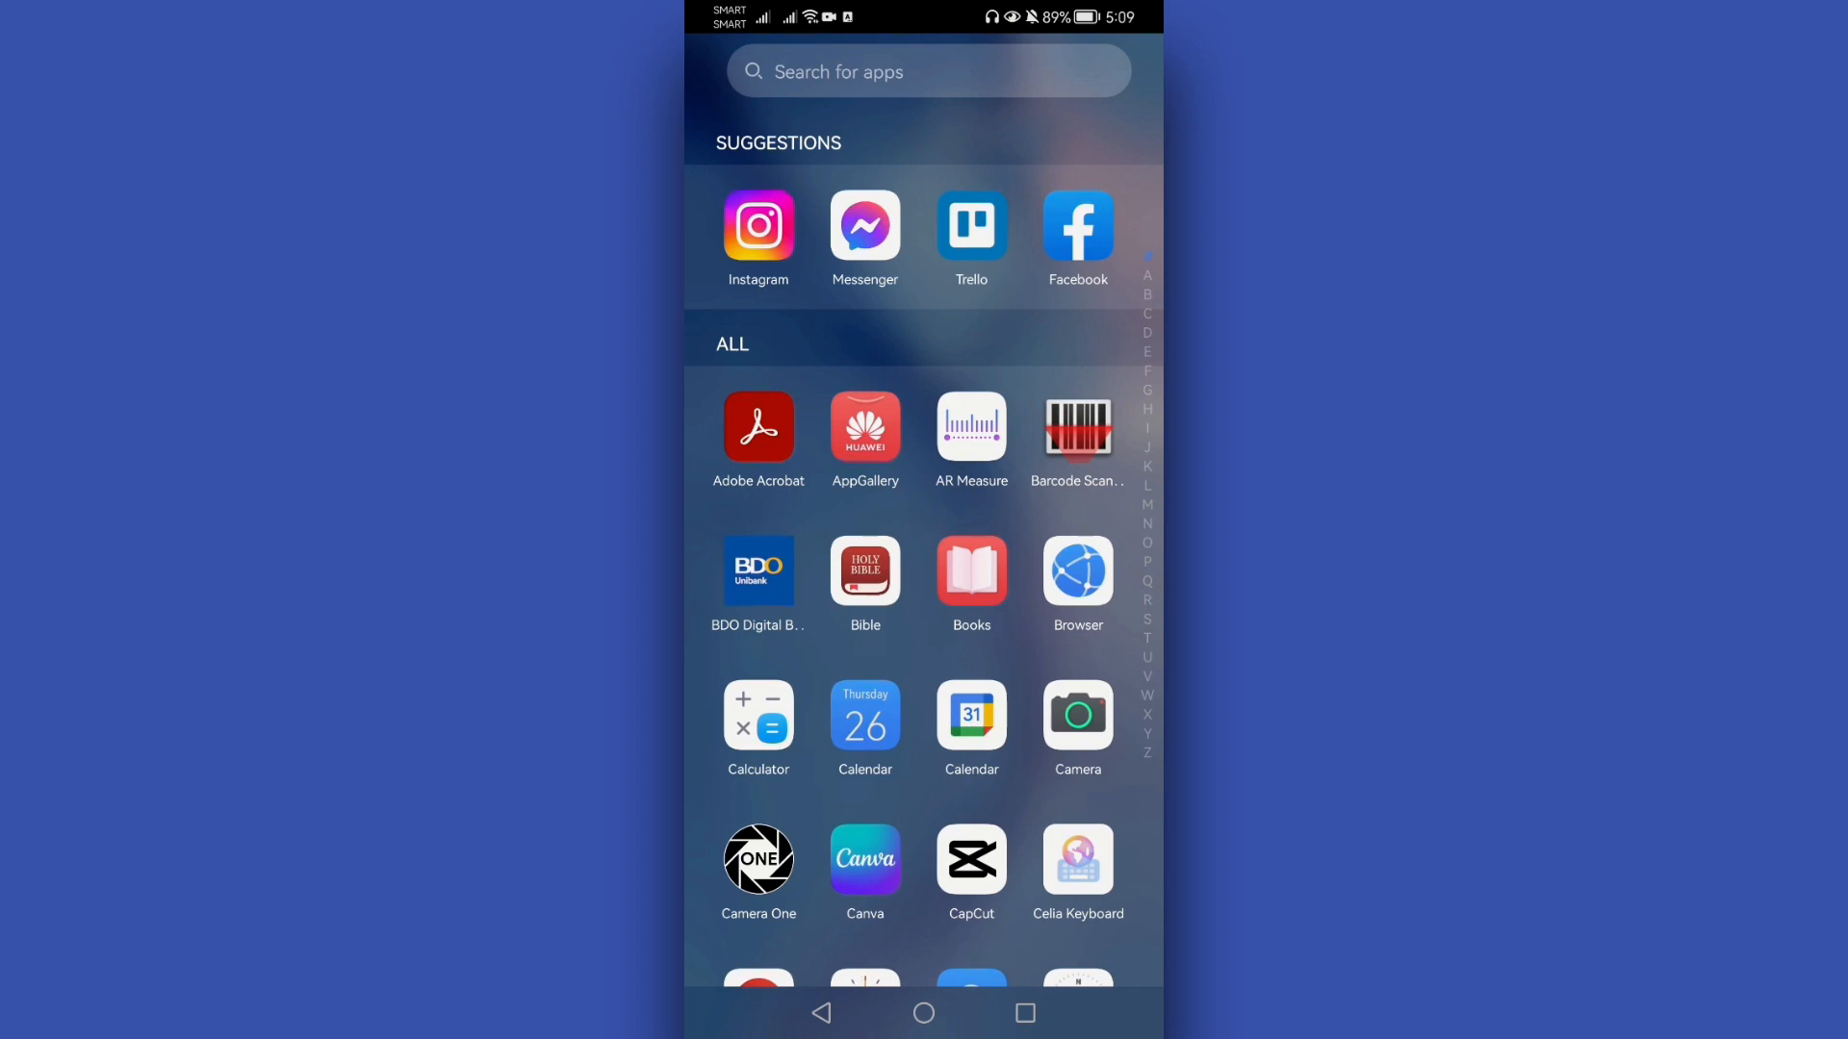
Step: Launch Instagram from the Suggestions row so its home feed appears
click(758, 227)
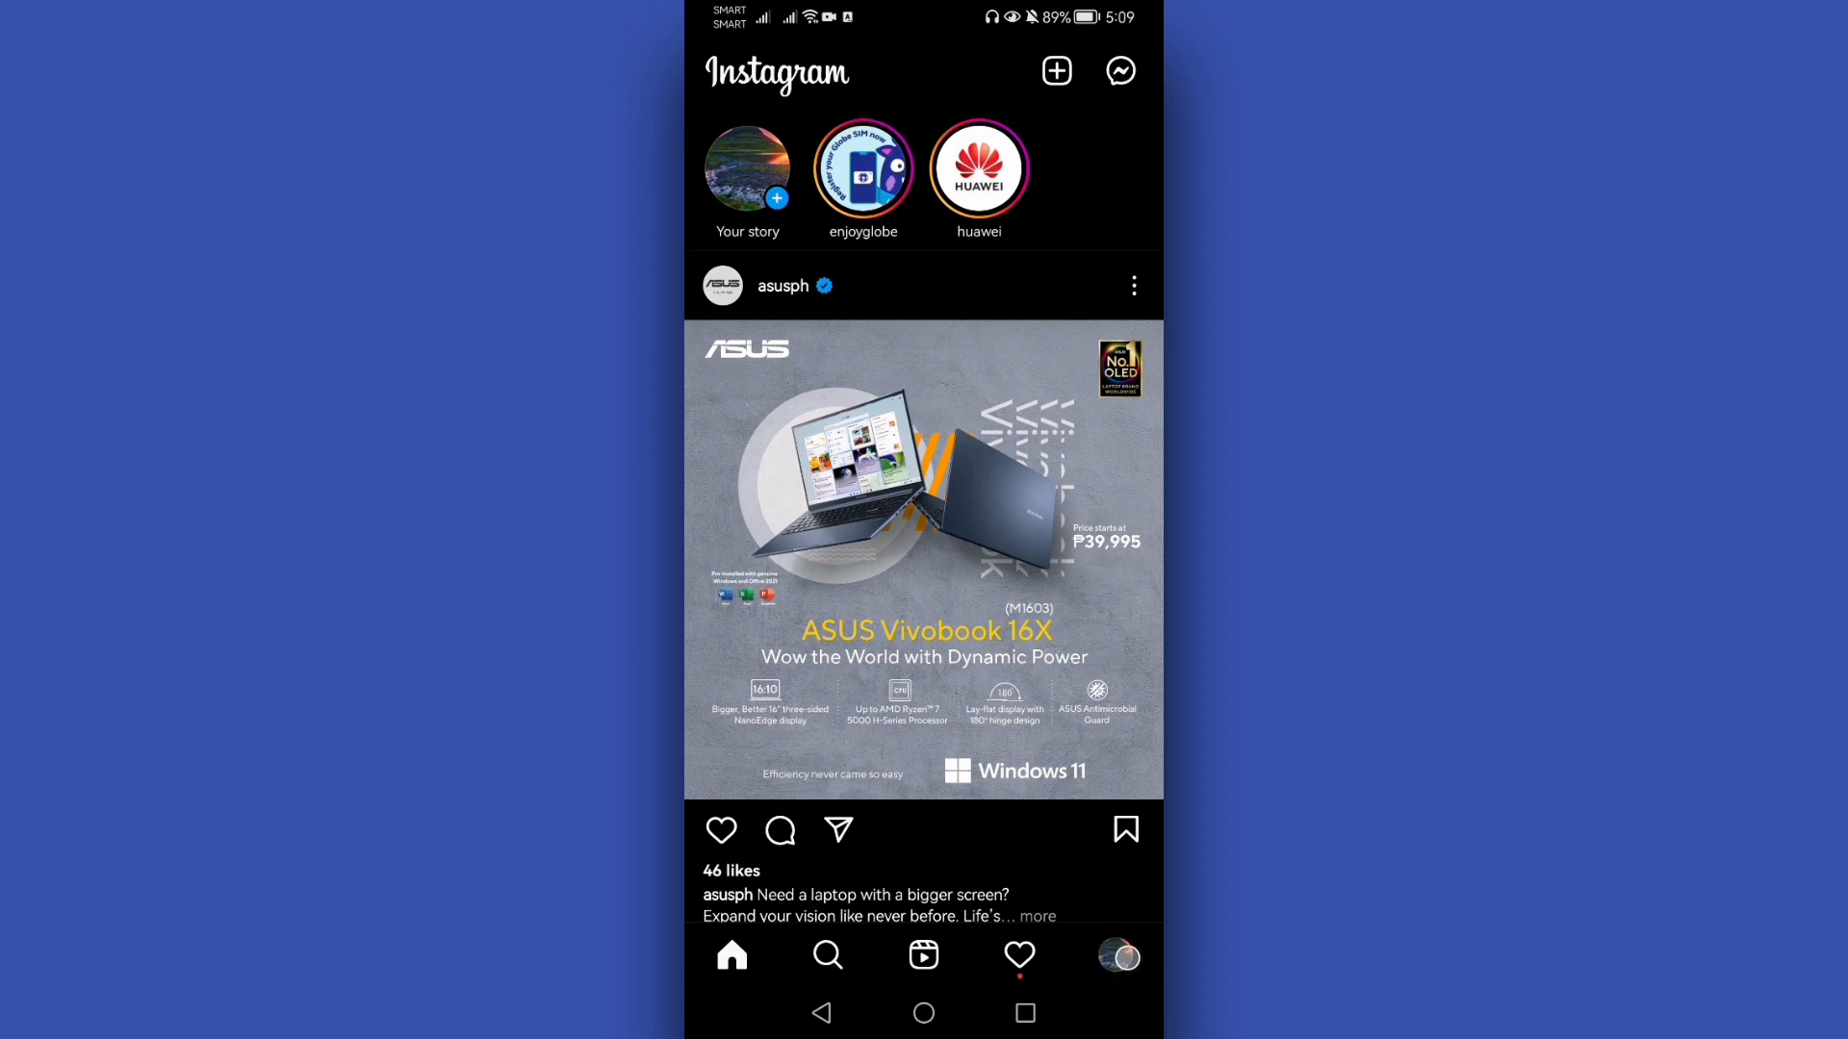
Step: Go from the feed to the own profile, its menu, and into Settings
click(1117, 954)
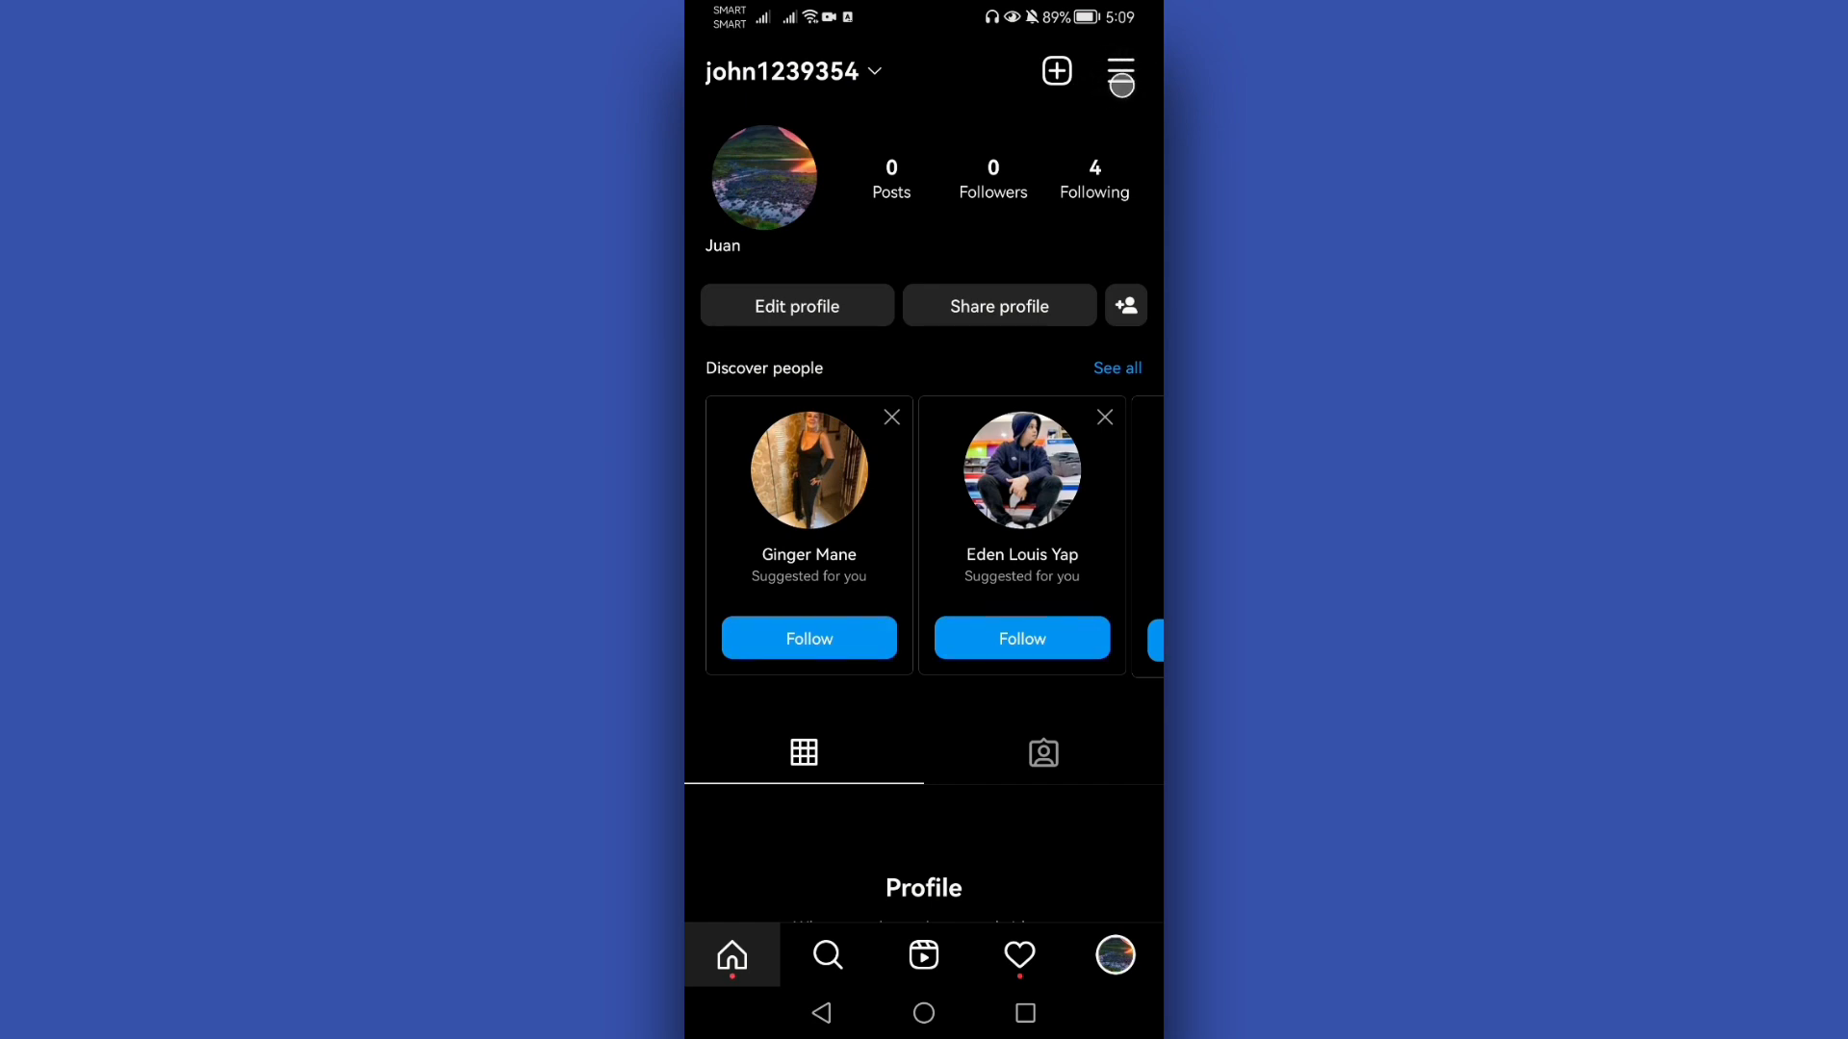
click(1118, 71)
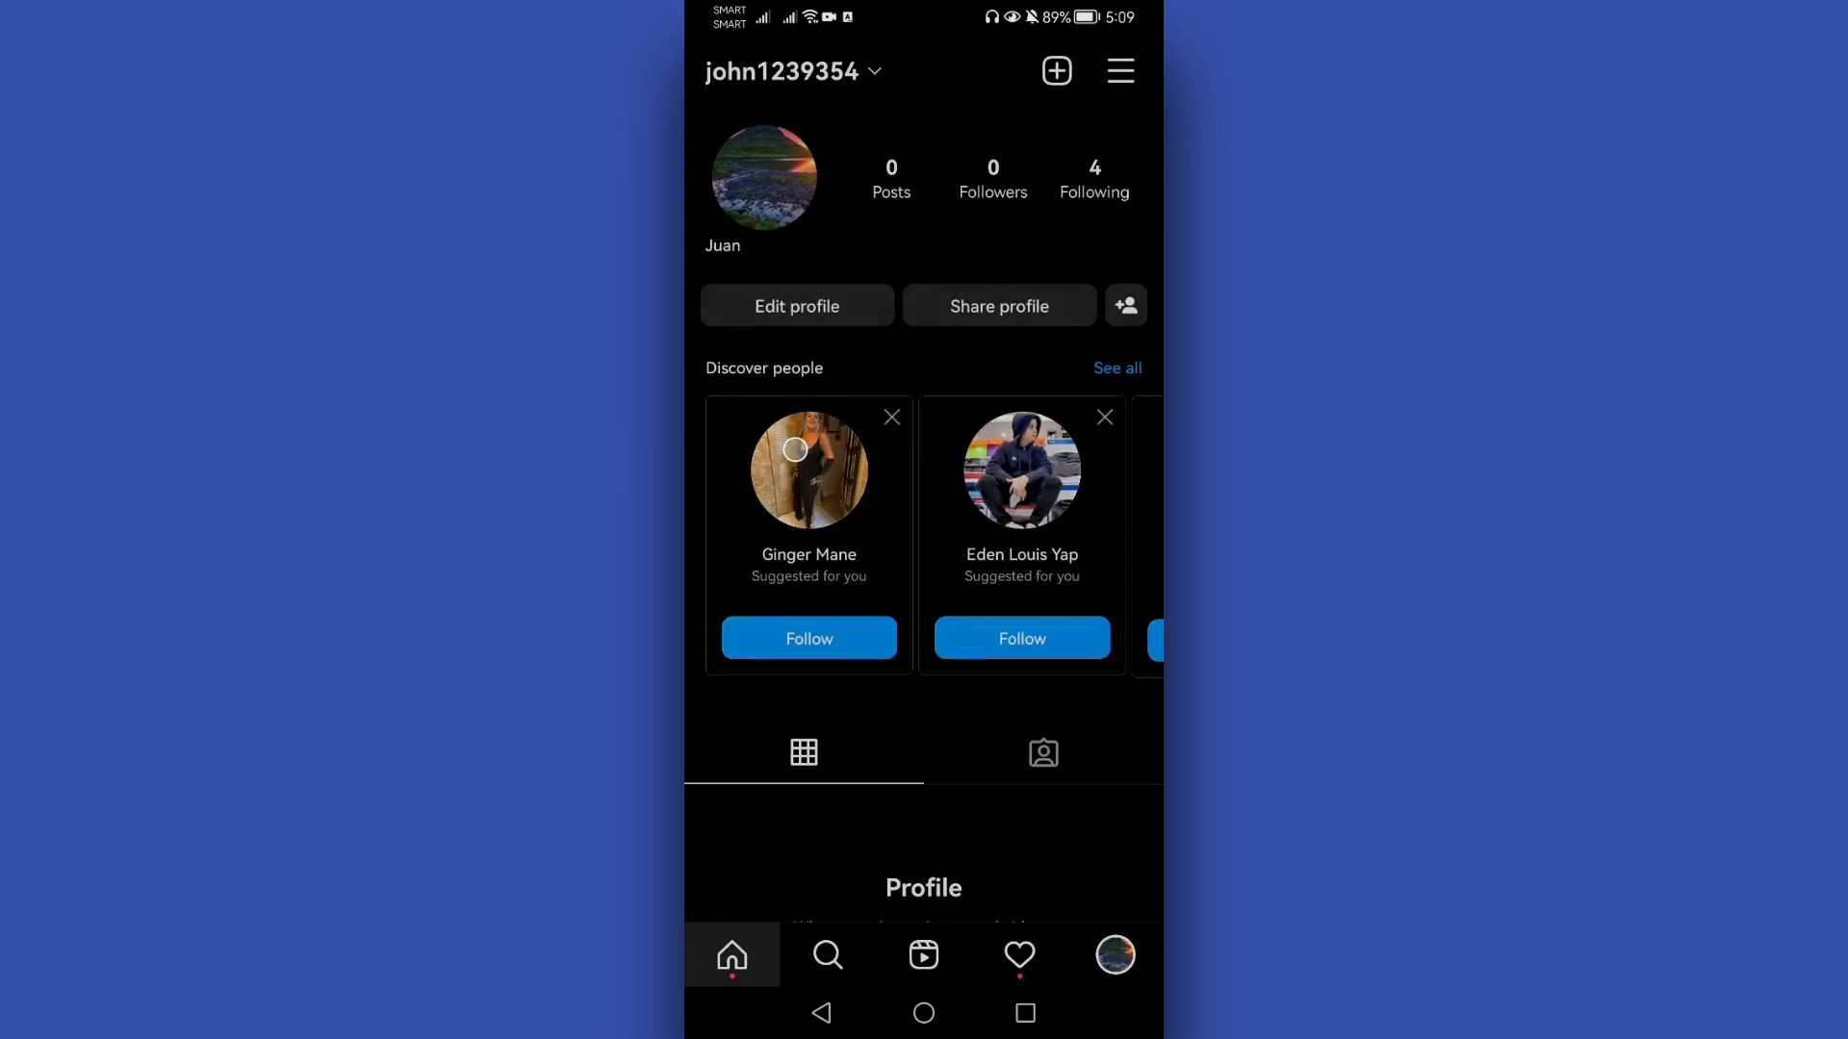
click(1118, 71)
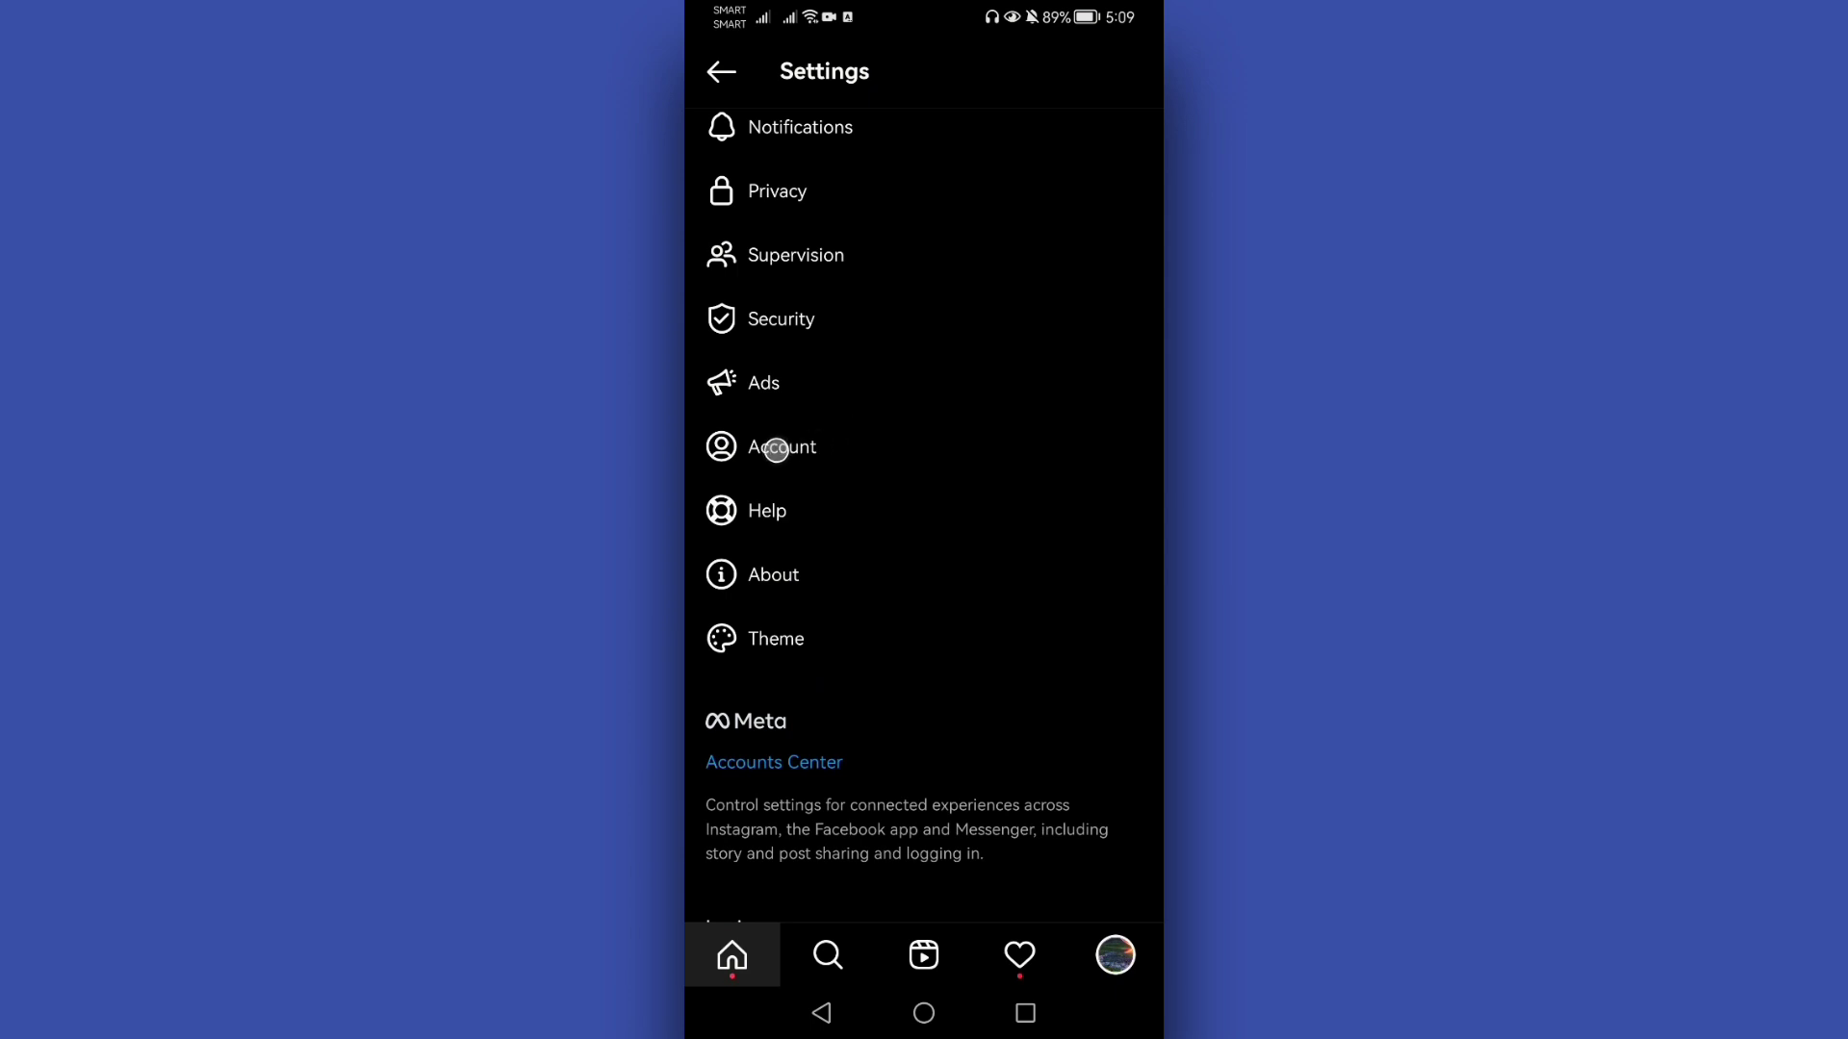
Step: Scroll Account settings to 'Switch to professional account', then return to the home screen
click(781, 447)
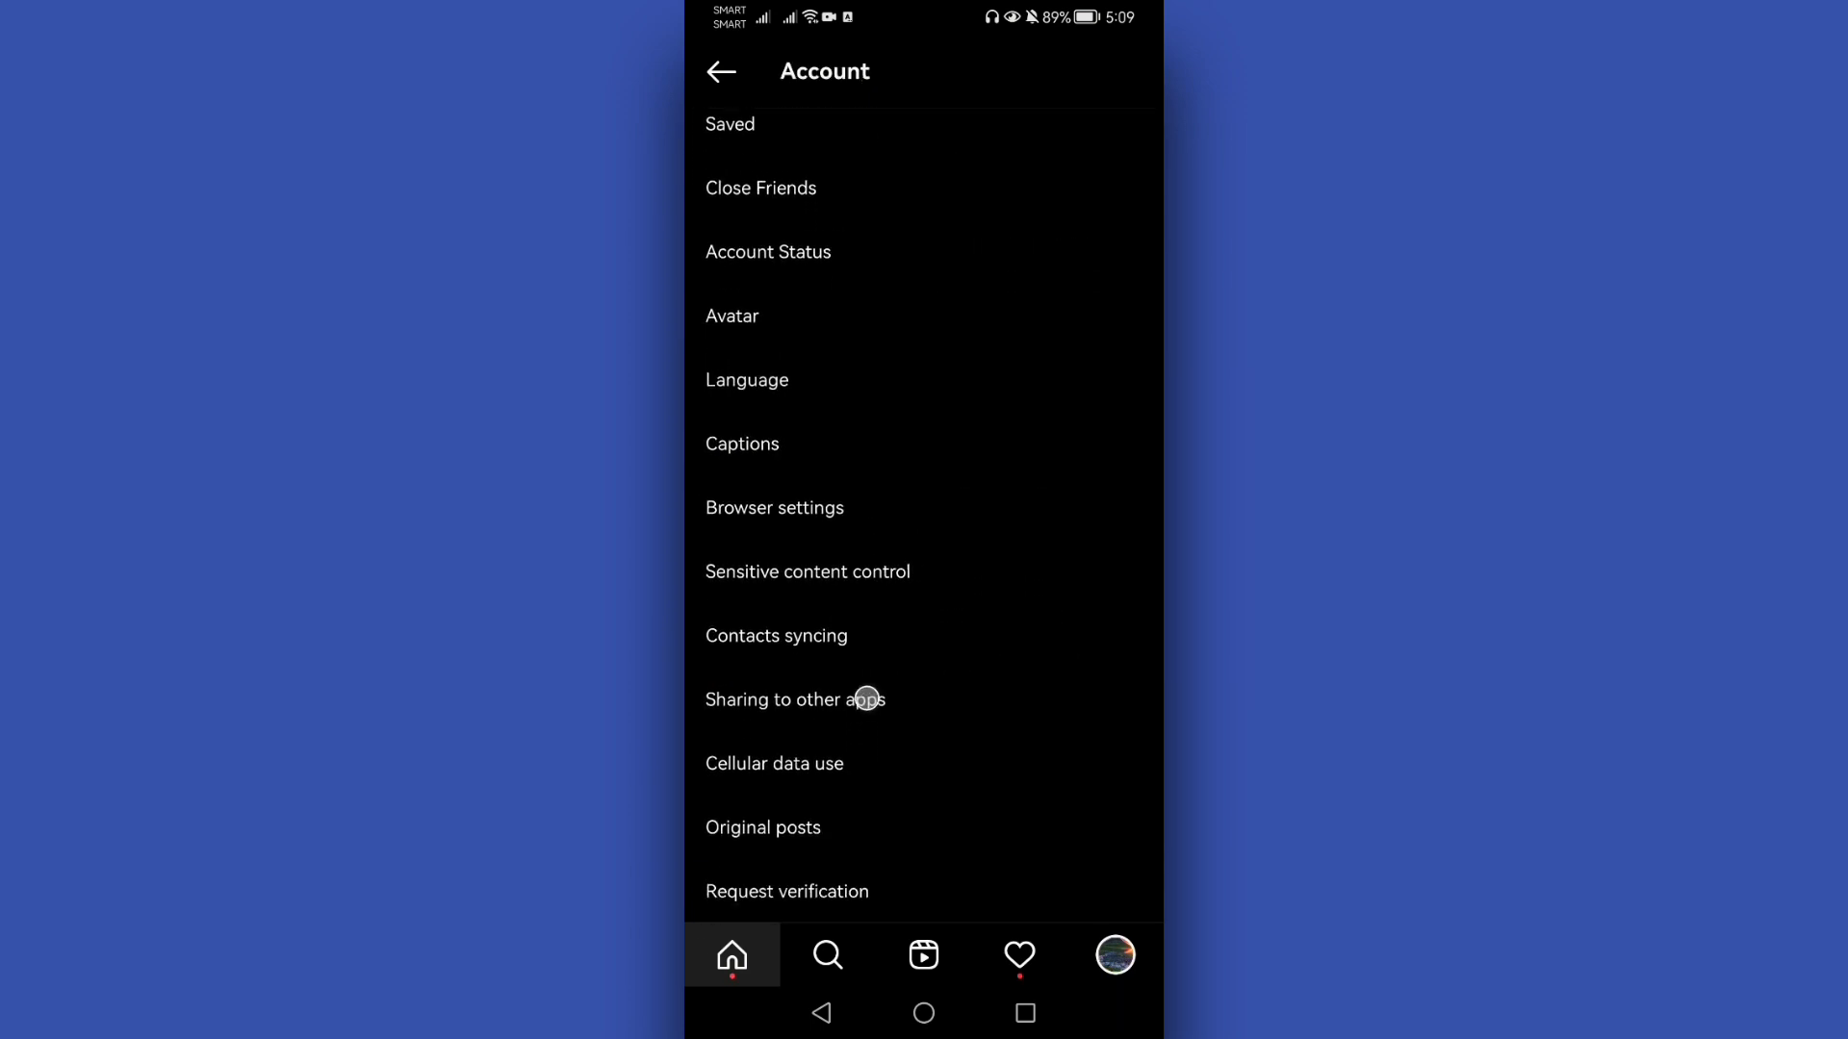
scroll(up, 3)
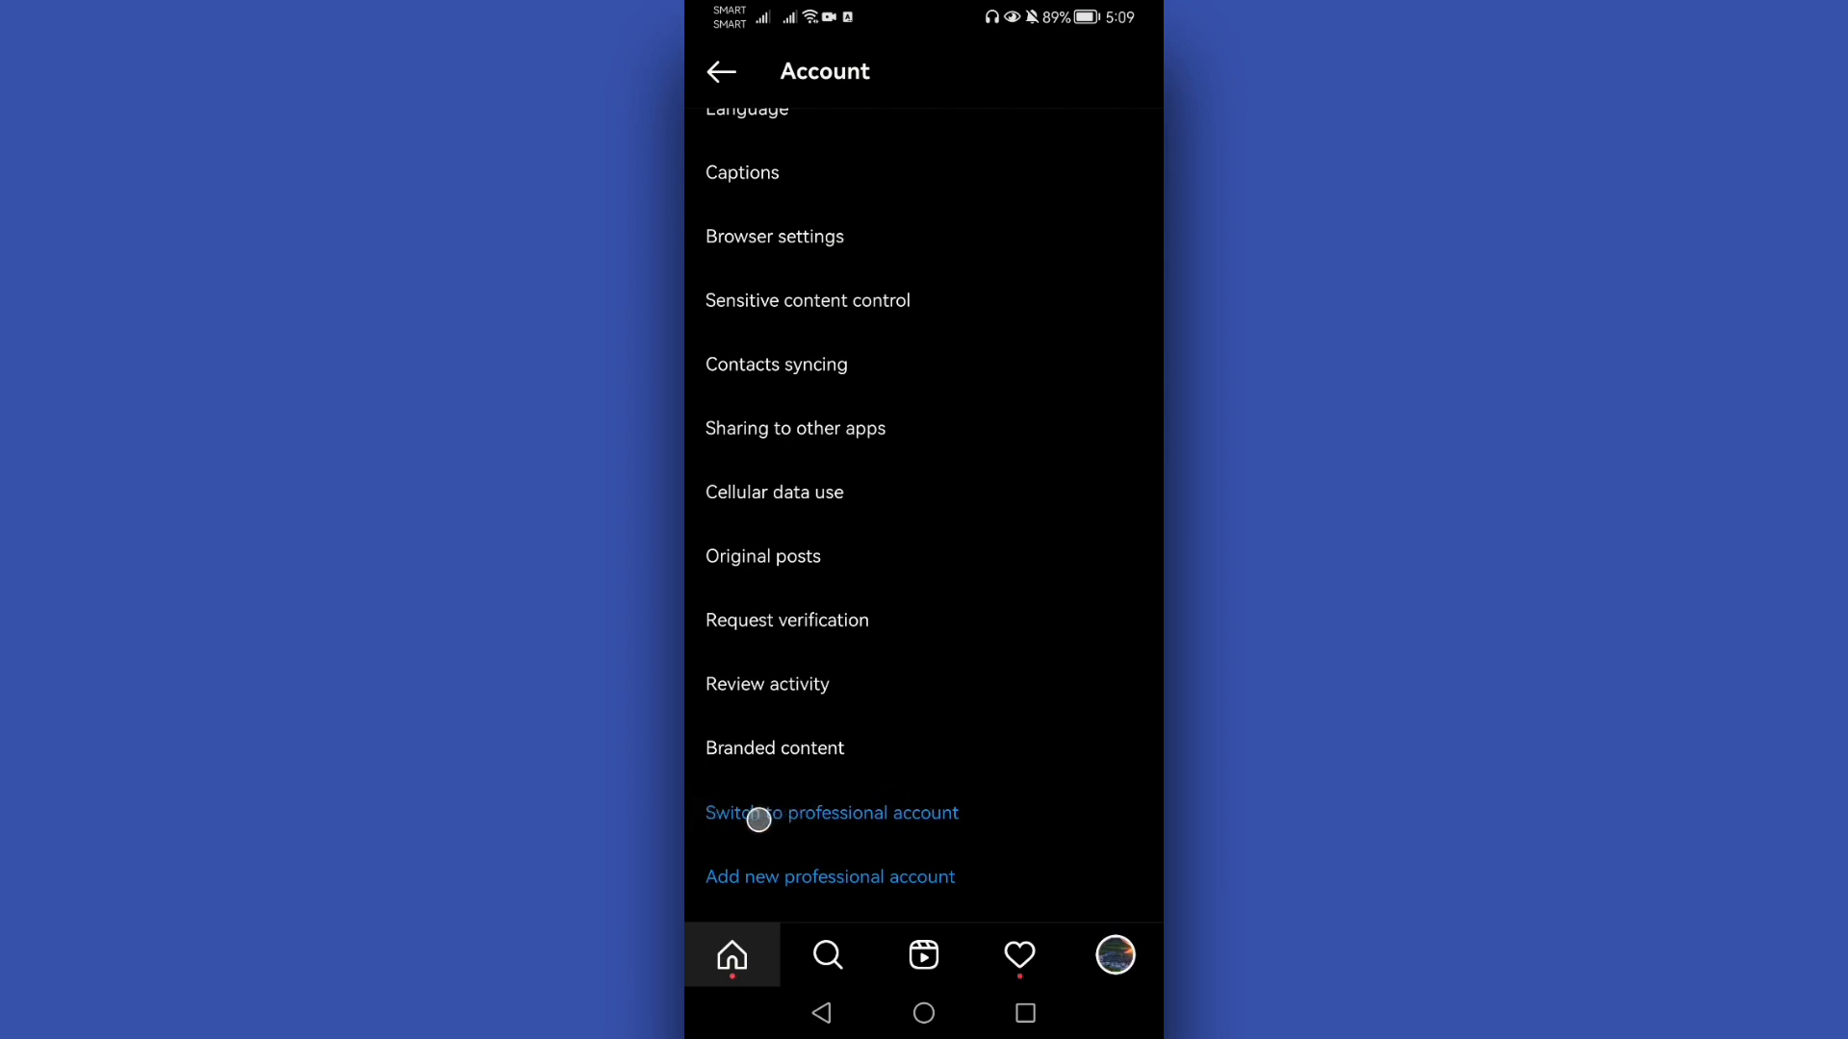
mouse_move(895, 805)
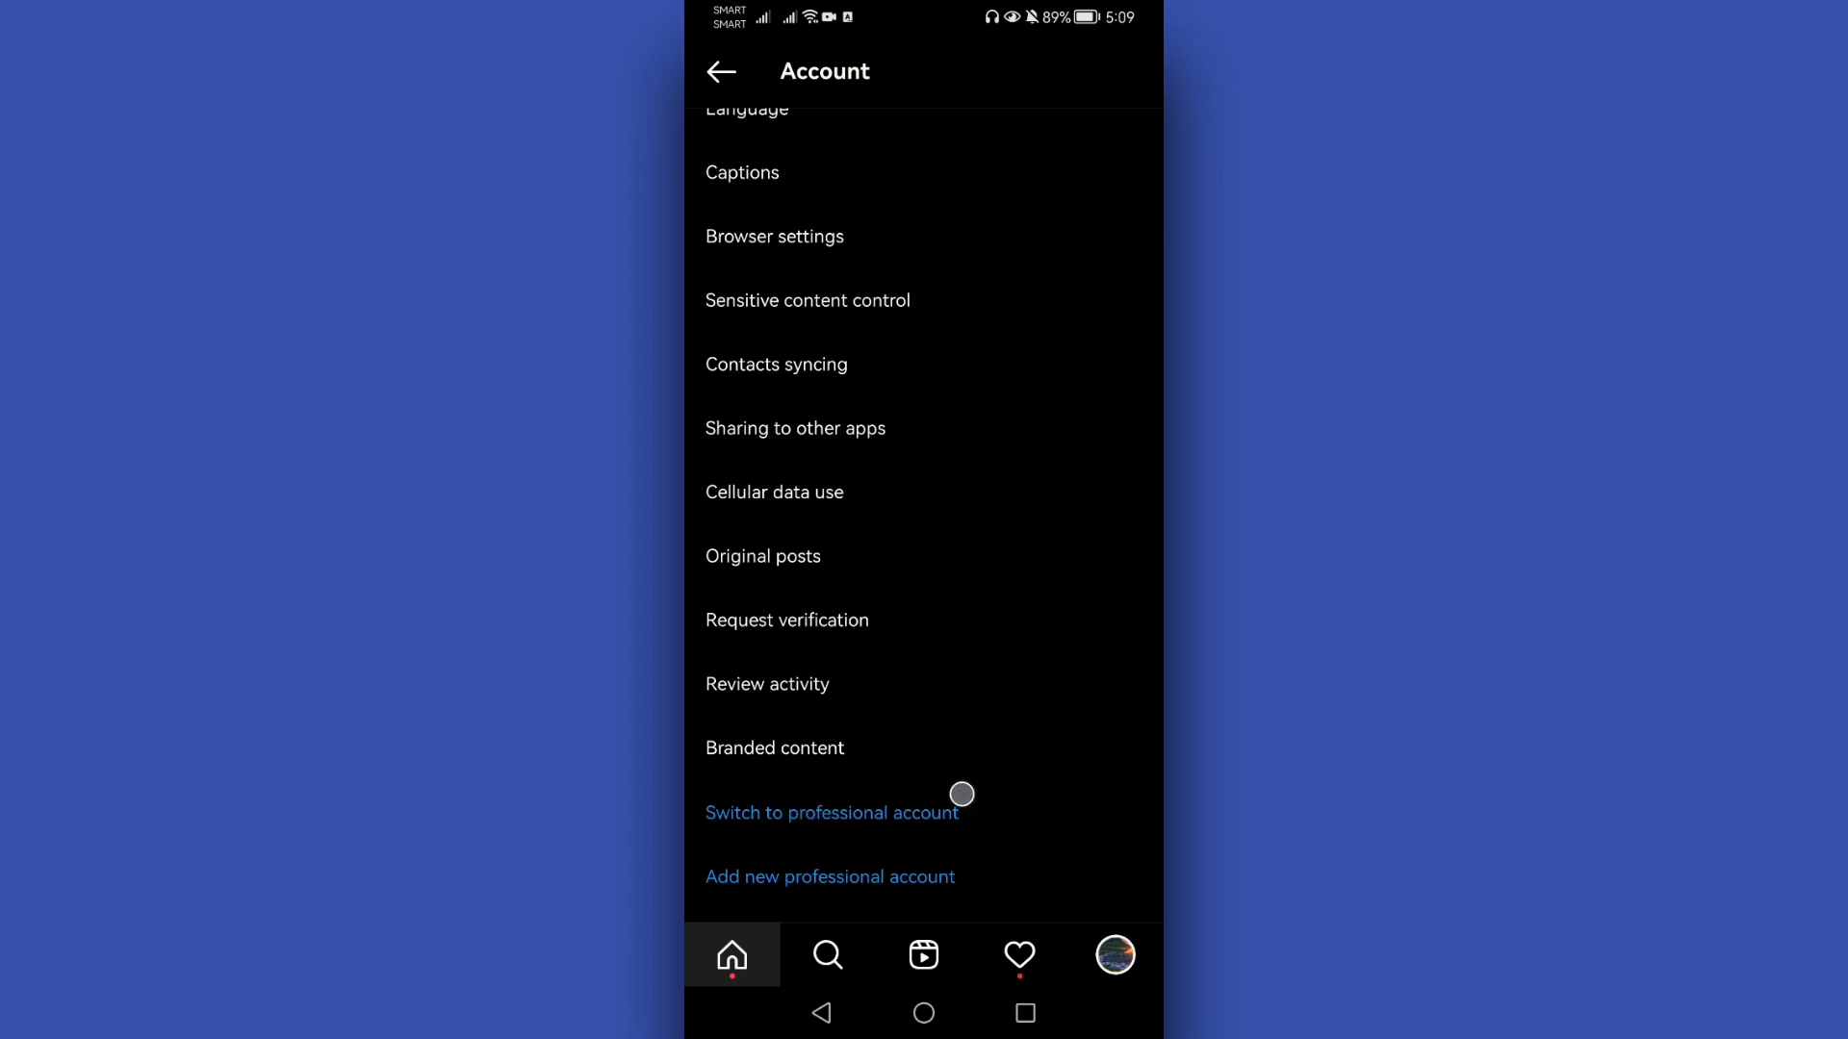
mouse_move(866, 821)
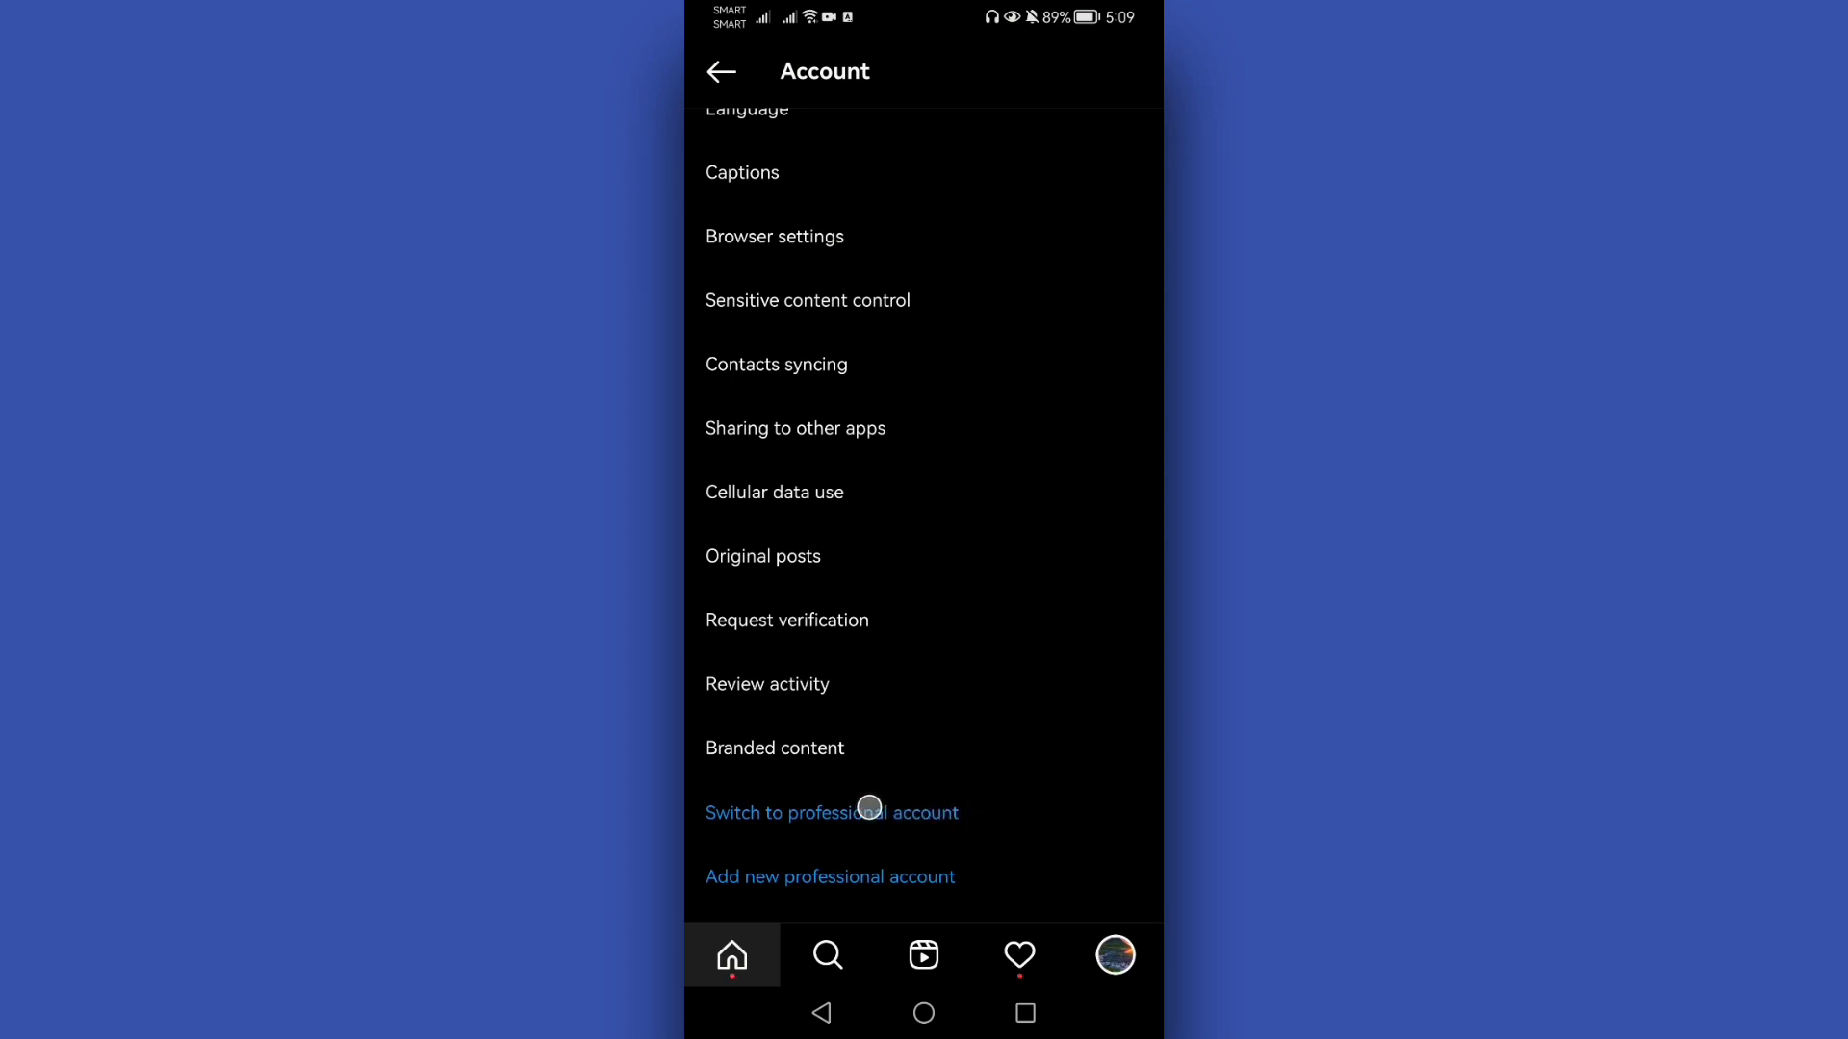
mouse_move(901, 812)
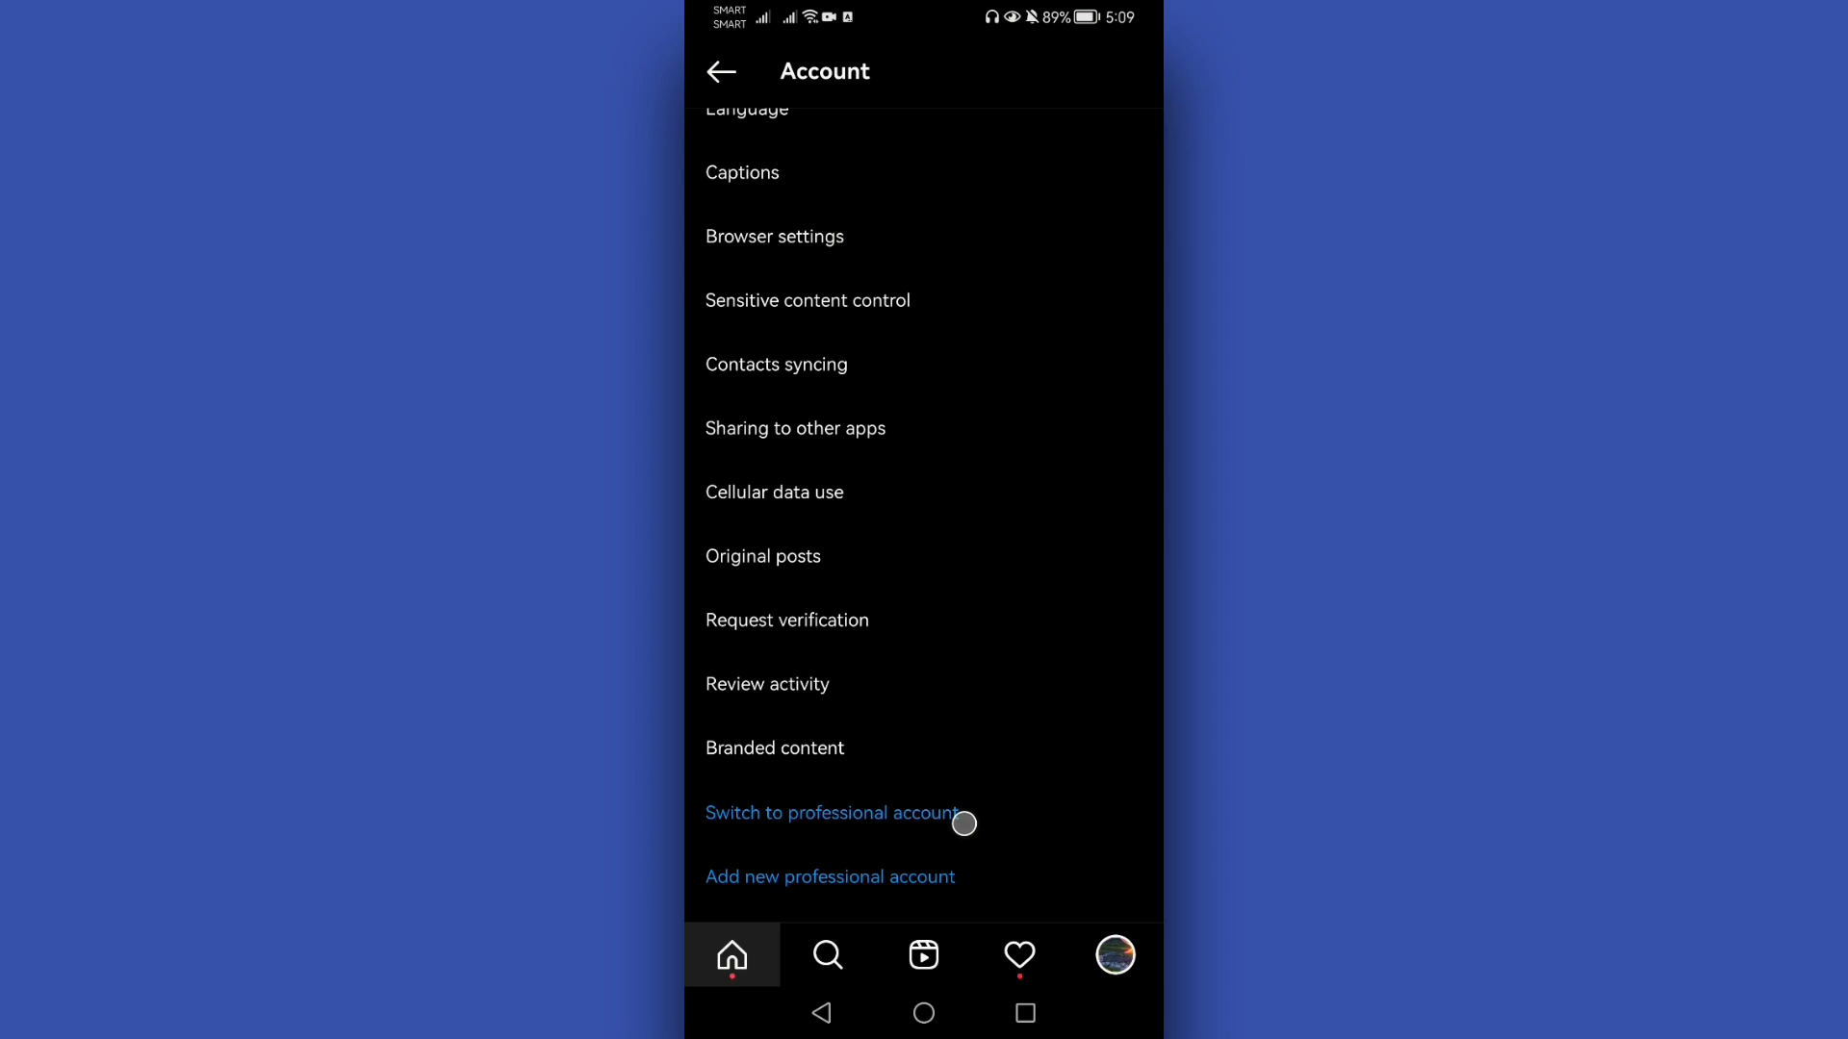
mouse_move(909, 831)
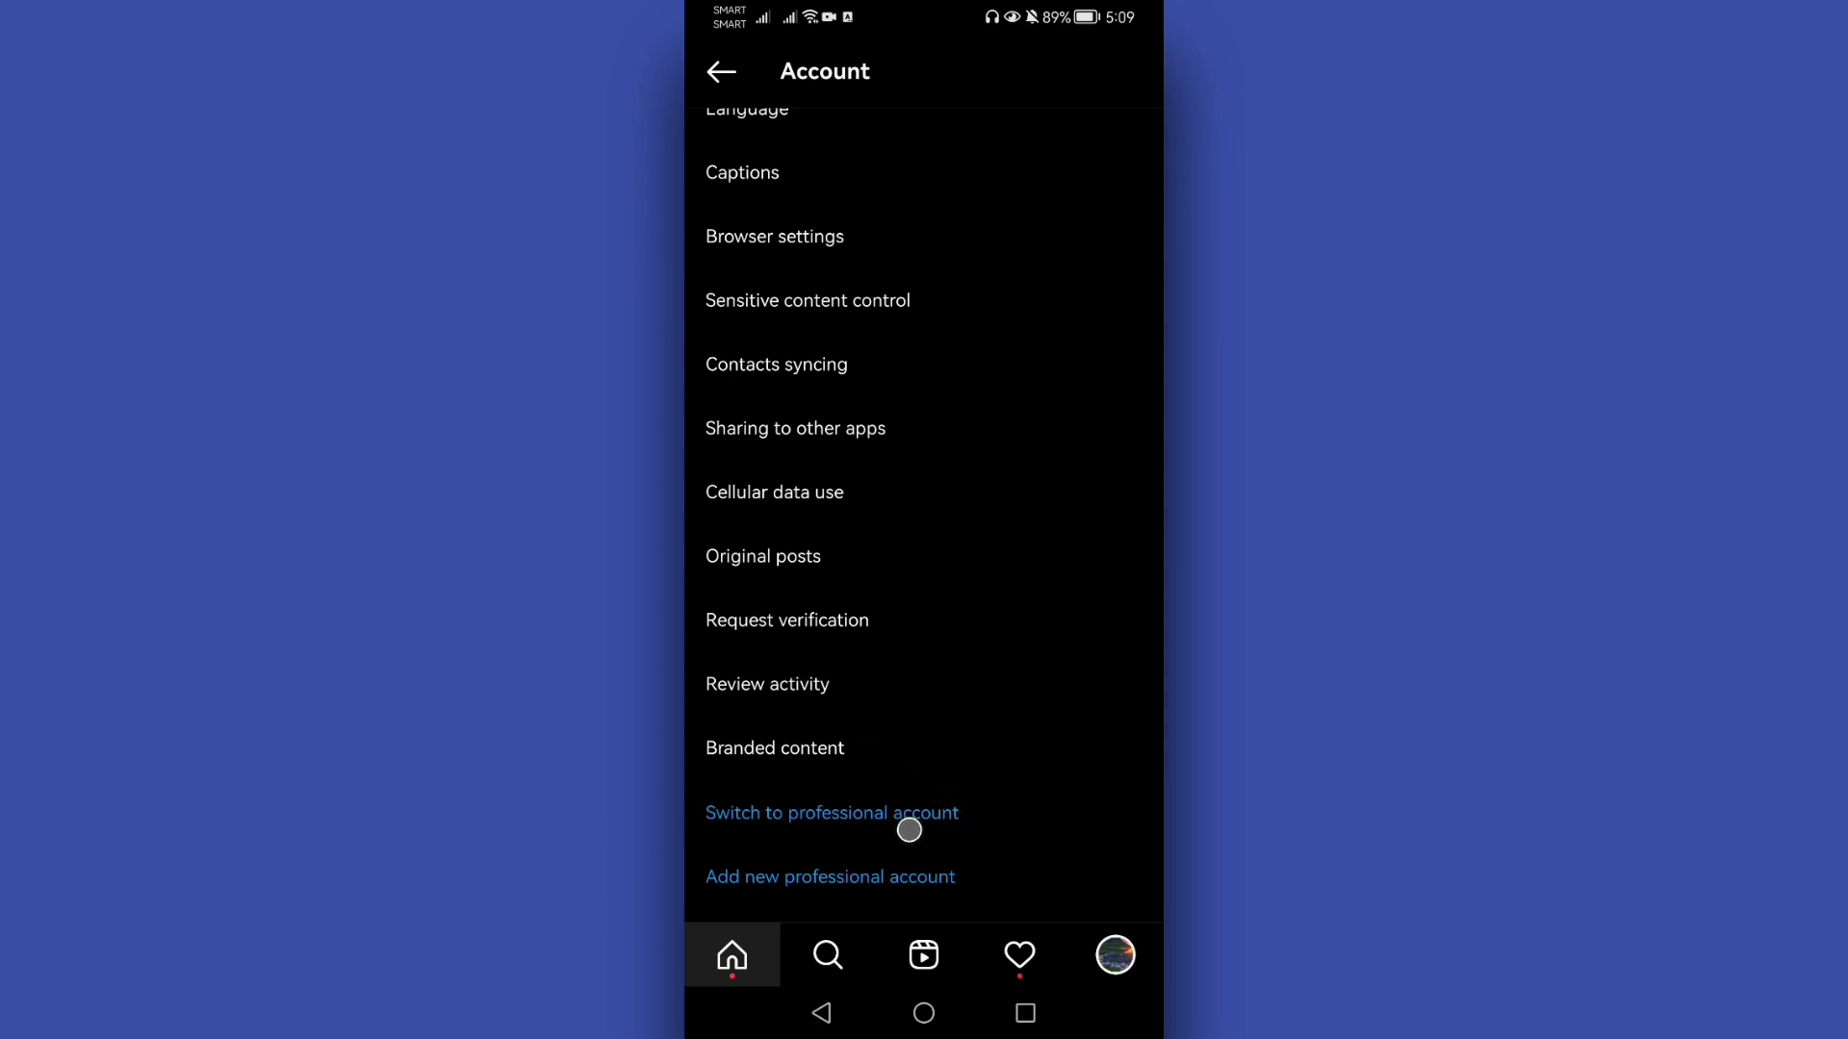
mouse_move(905, 822)
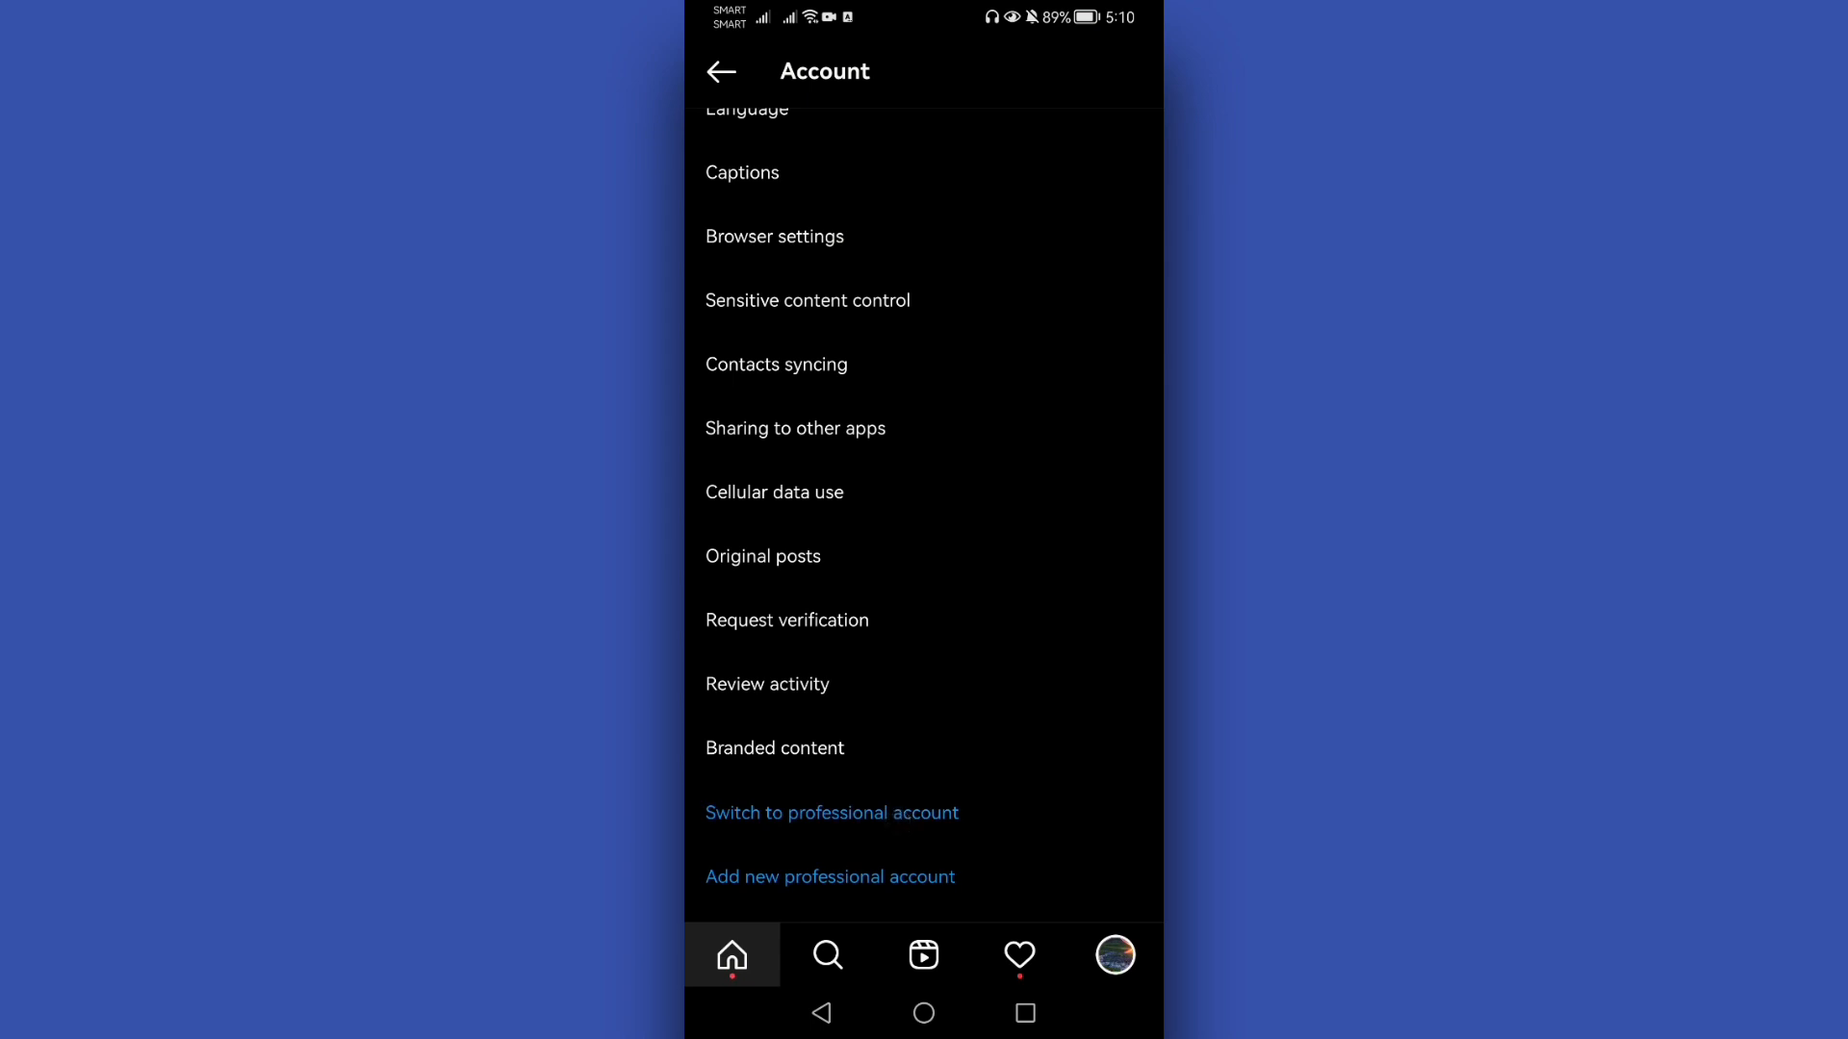
click(922, 1015)
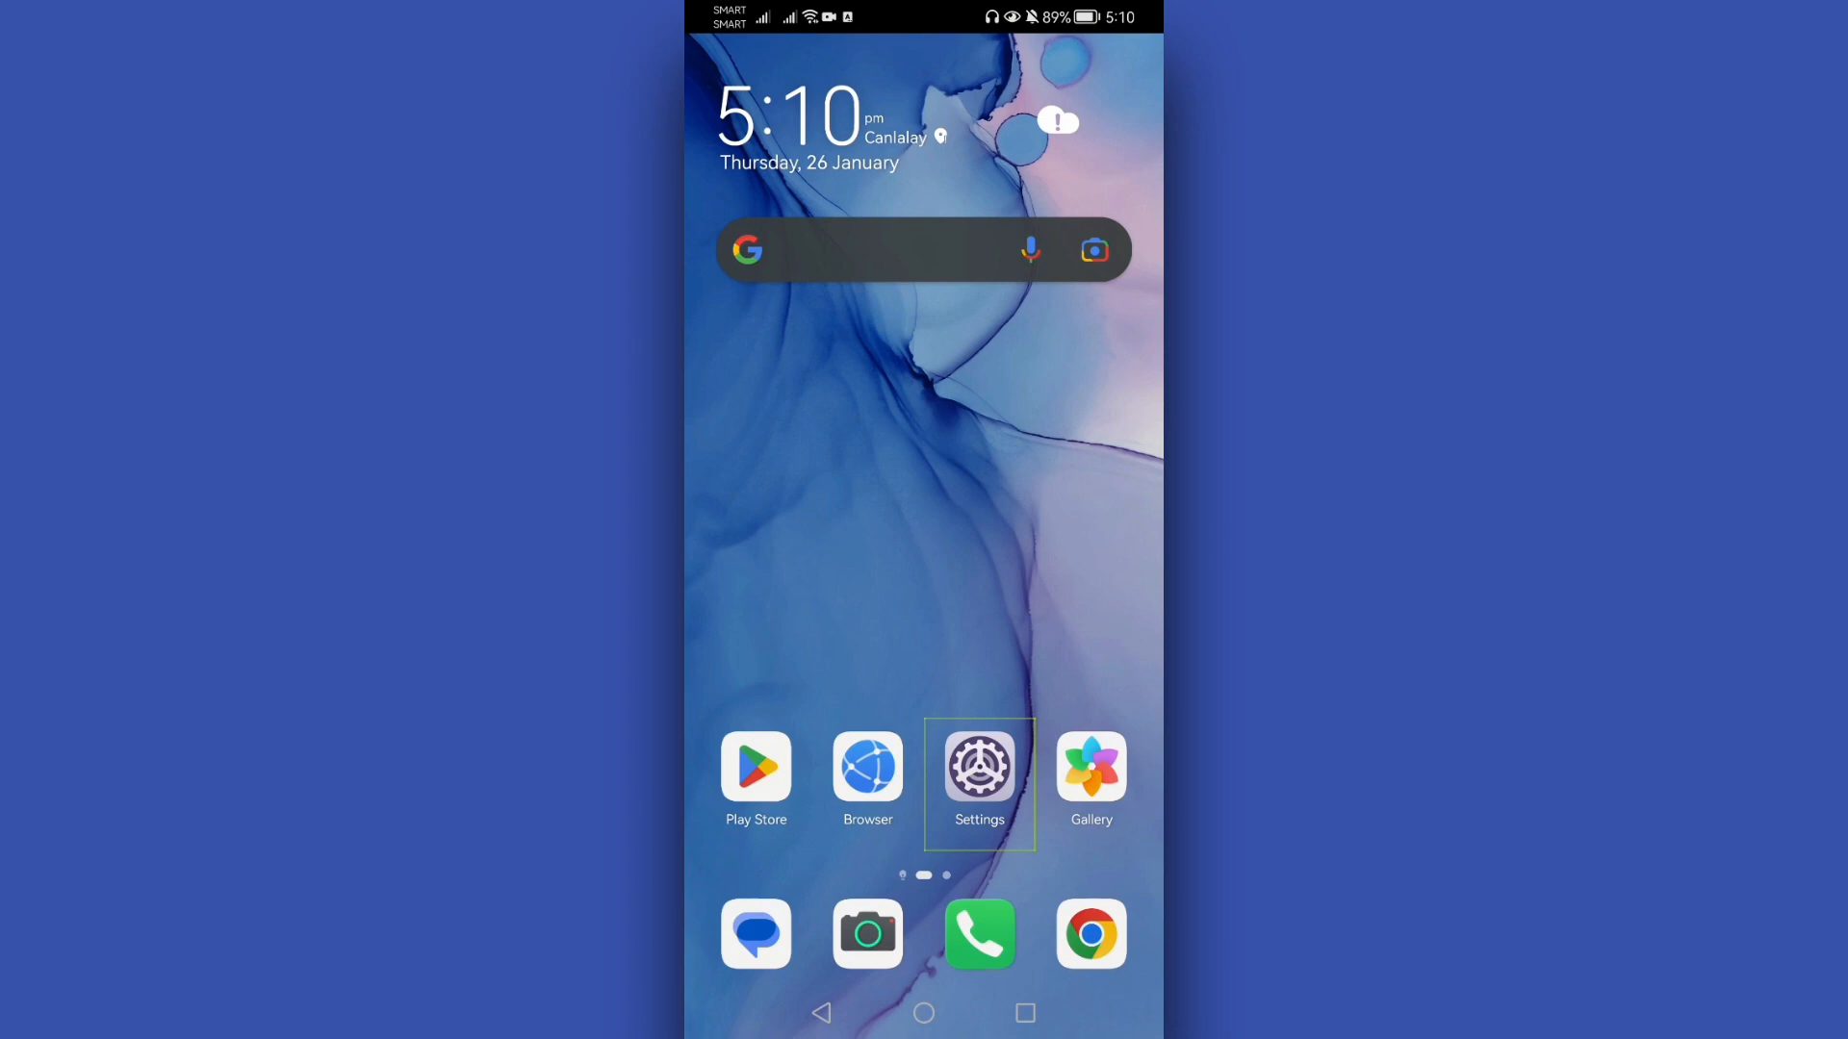